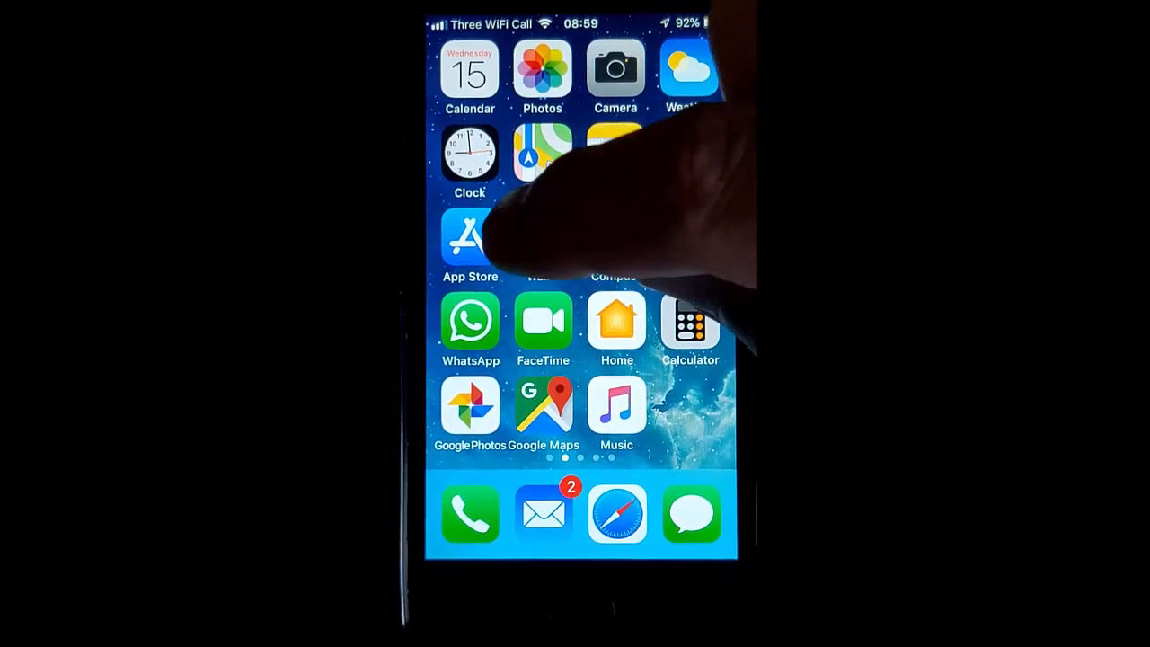
# Launch the App Store from the Home Screen, landing on the Today page
pyautogui.click(467, 238)
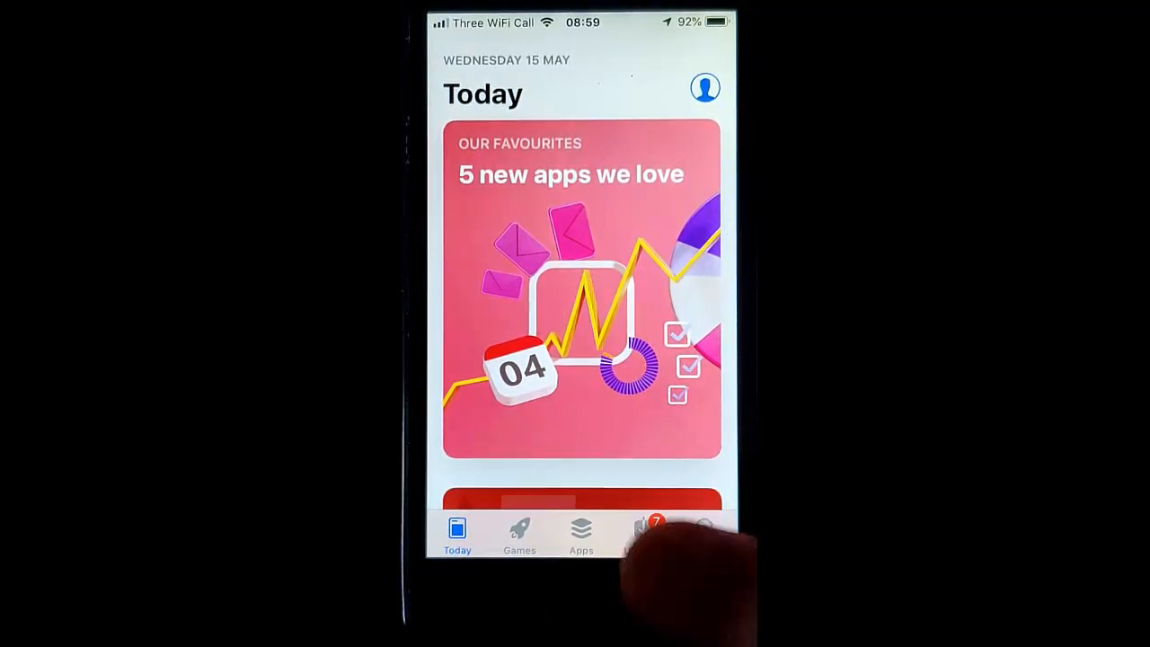
# Review the pending list and begin updating all apps, including Dropbox, Google Home and Revolut
pyautogui.click(644, 530)
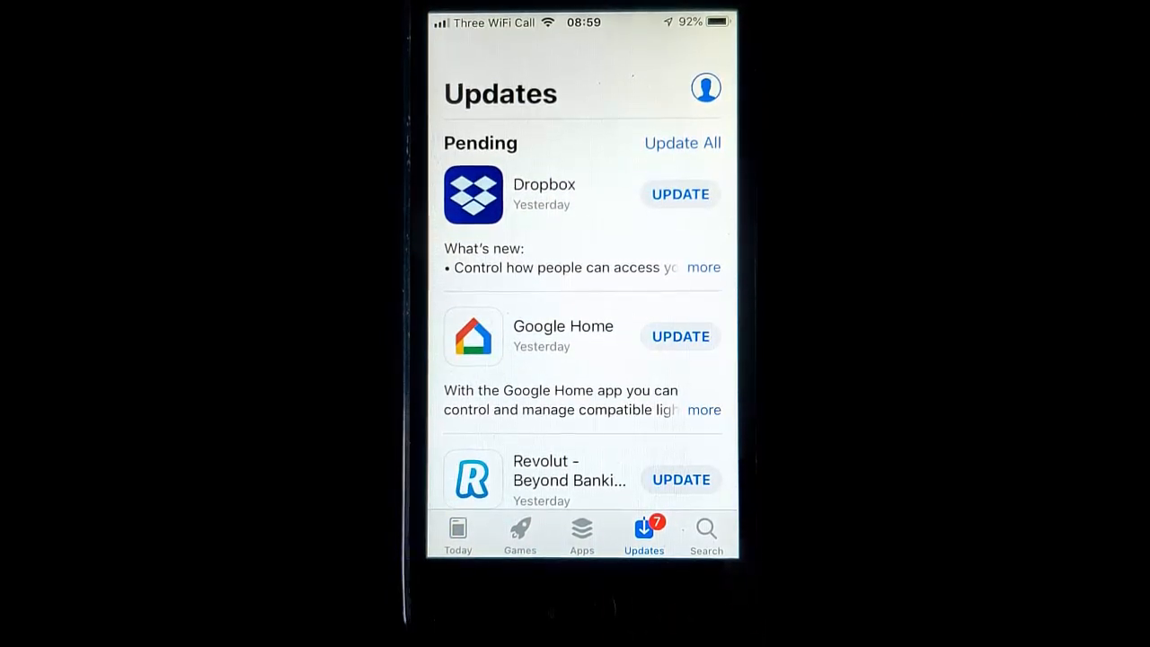
pyautogui.scroll(-3)
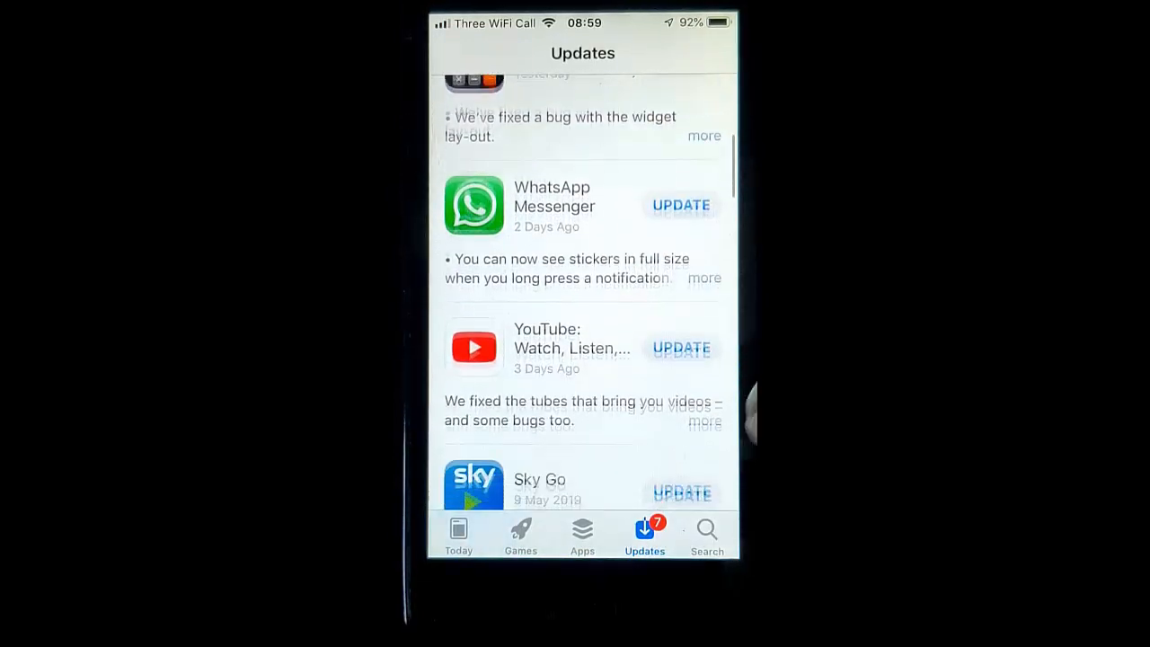
pyautogui.scroll(-3)
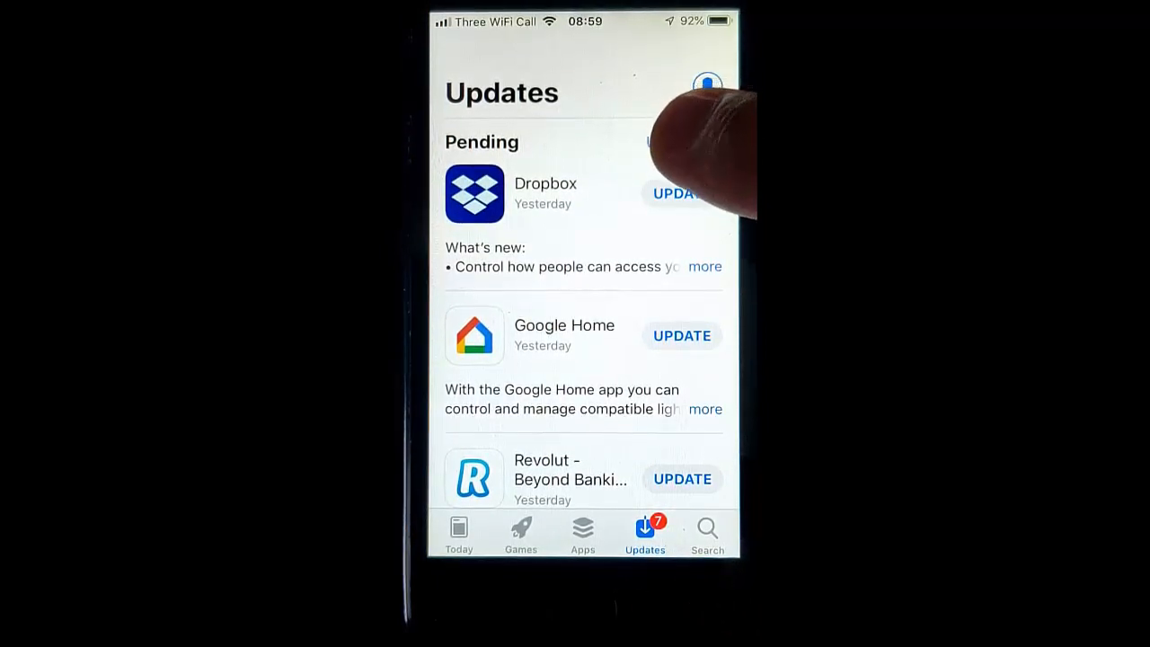
pyautogui.click(683, 141)
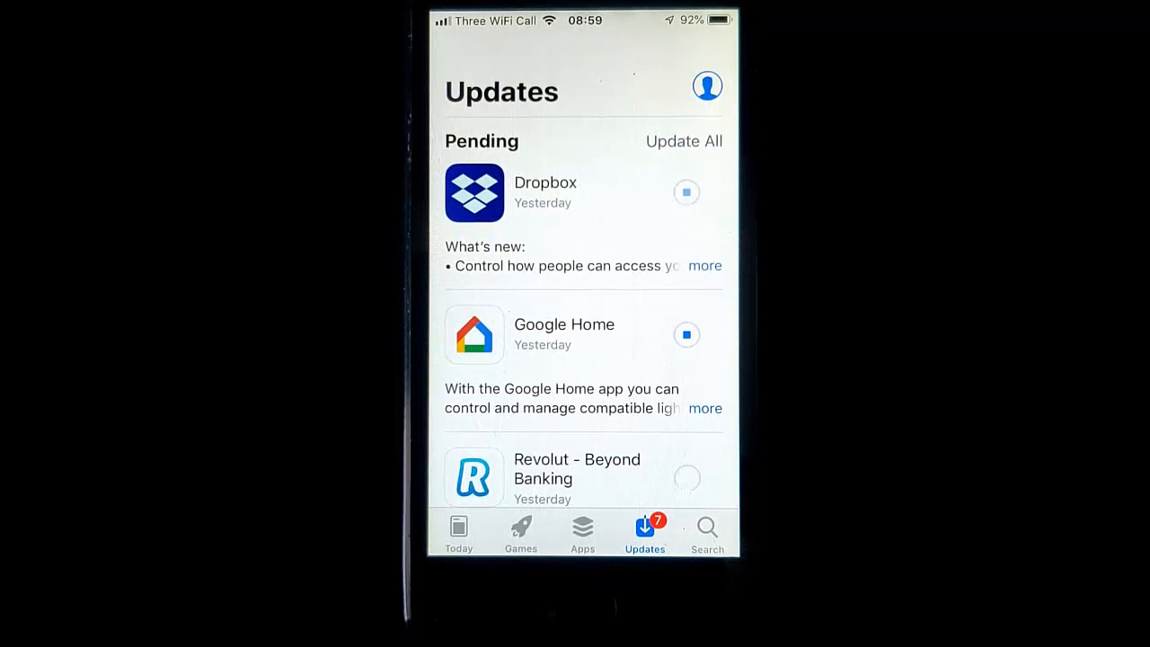